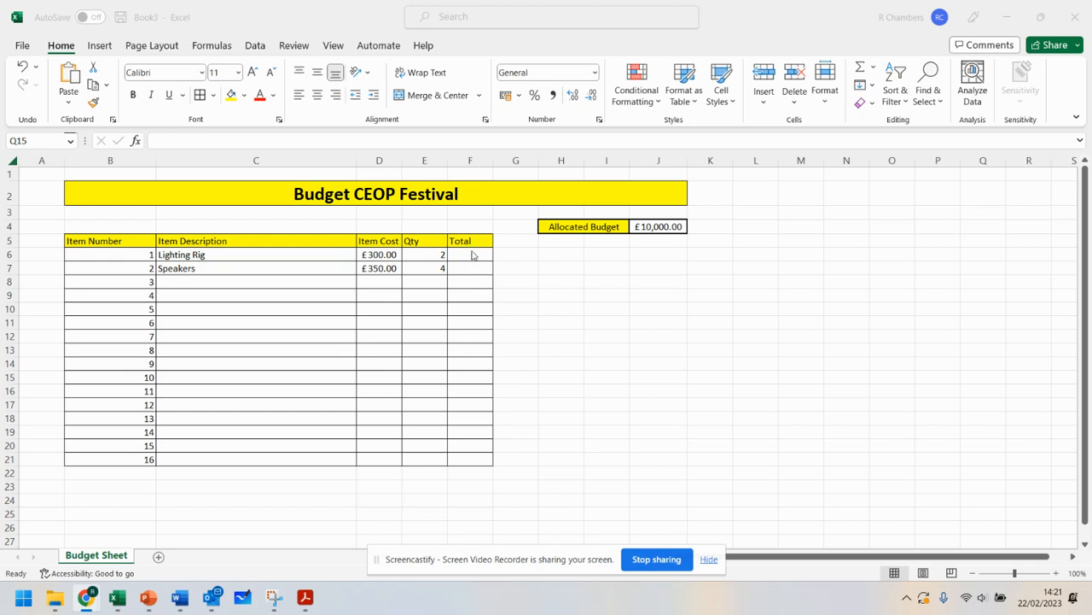
# - Enter the Lighting Rig total in F6 as item cost times quantity (=D6*E6)
pyautogui.click(469, 255)
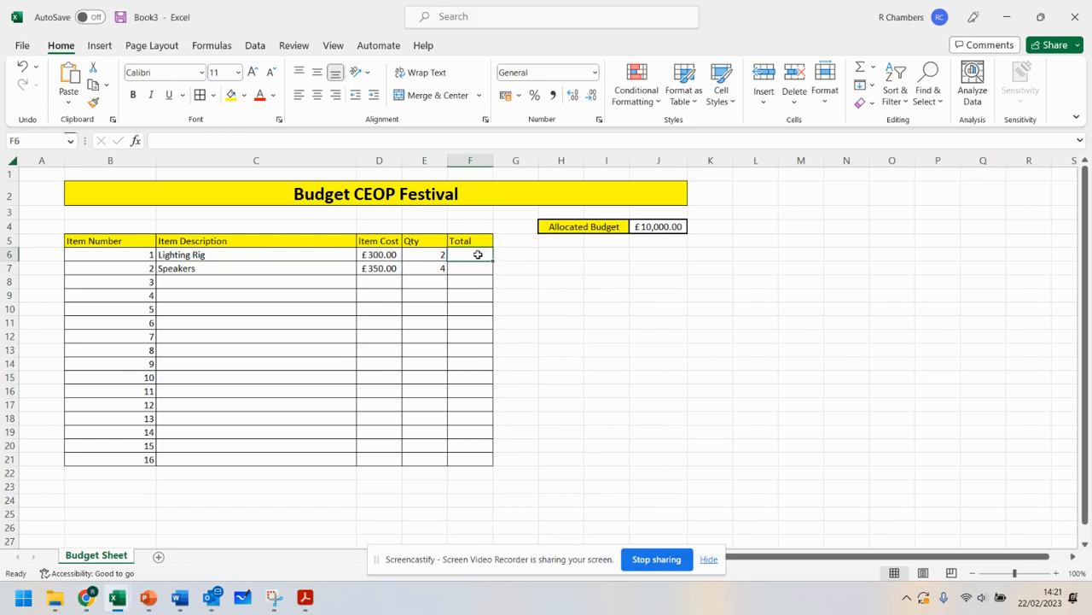
pyautogui.write('=')
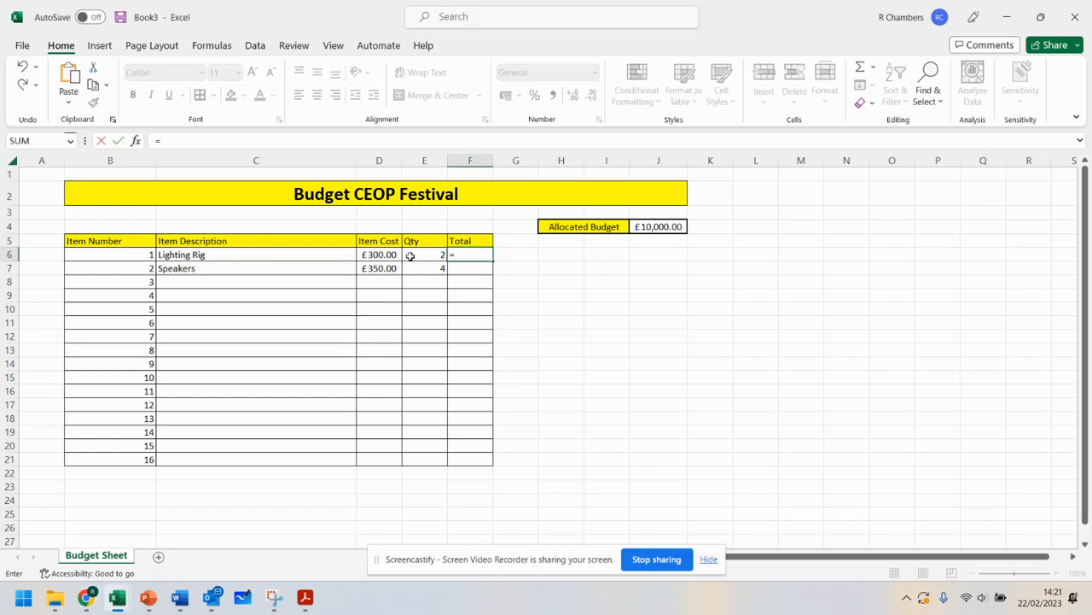
pyautogui.click(379, 255)
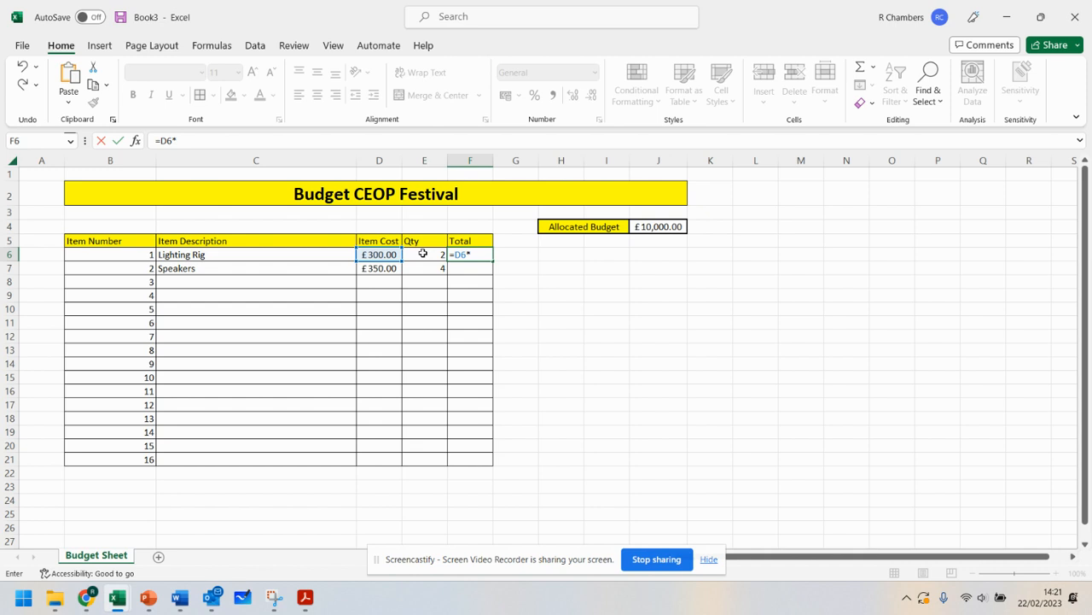
pyautogui.click(423, 253)
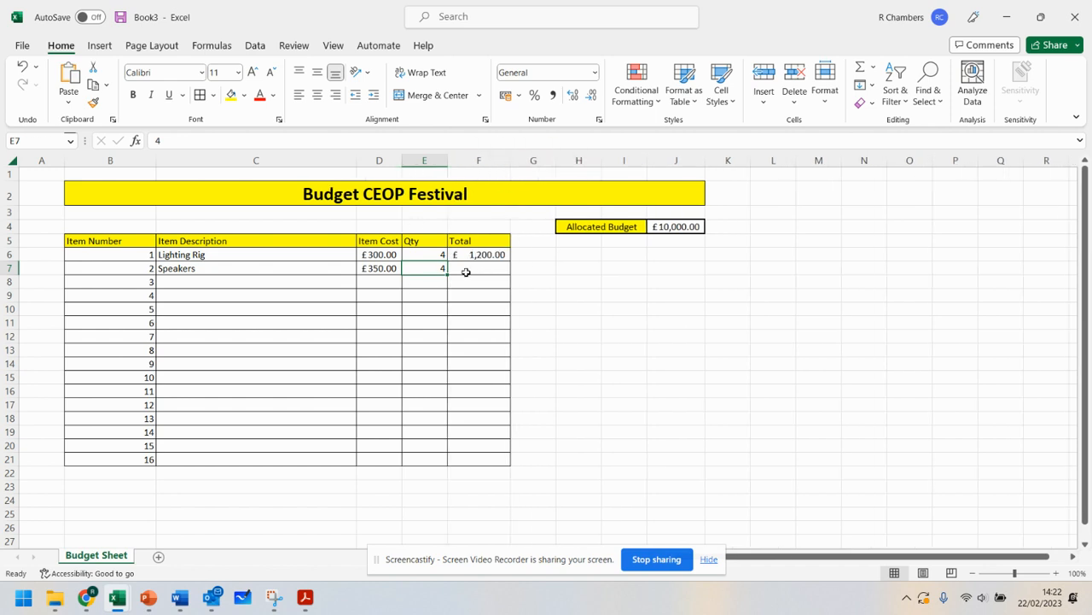
# - Enter the Speakers total in F7 as cost times quantity, giving £1,400.00, and check the formula
pyautogui.click(478, 268)
pyautogui.write('=D7*')
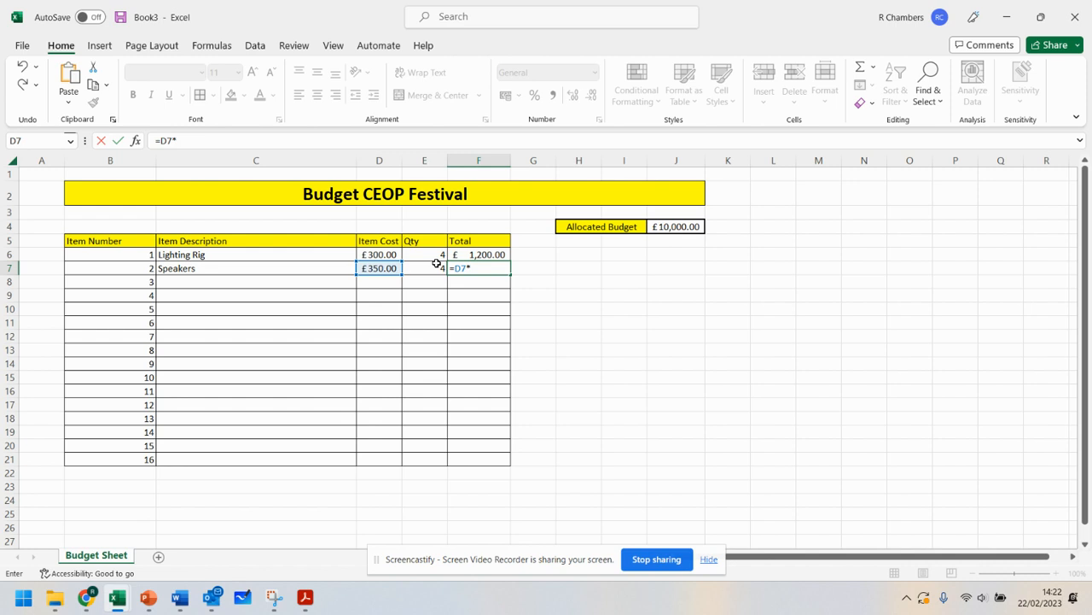
pyautogui.click(423, 268)
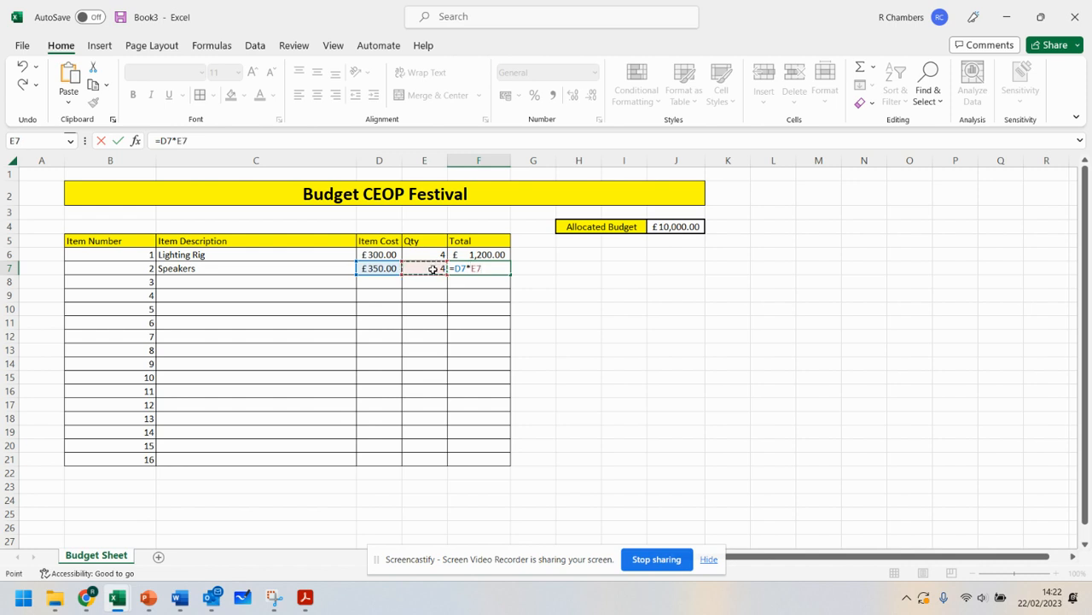
pyautogui.press('enter')
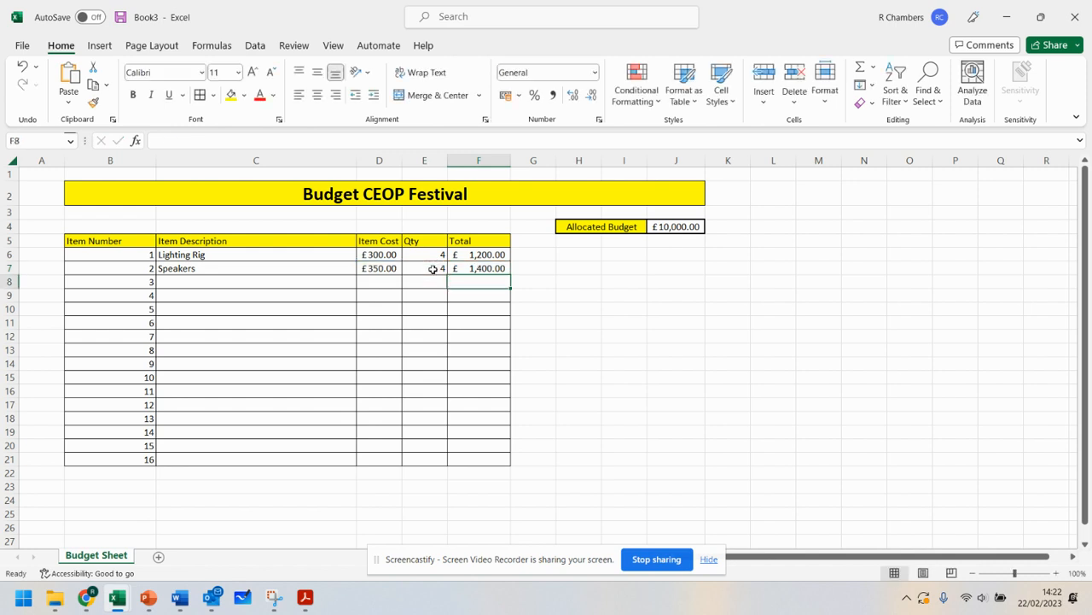
pyautogui.click(478, 321)
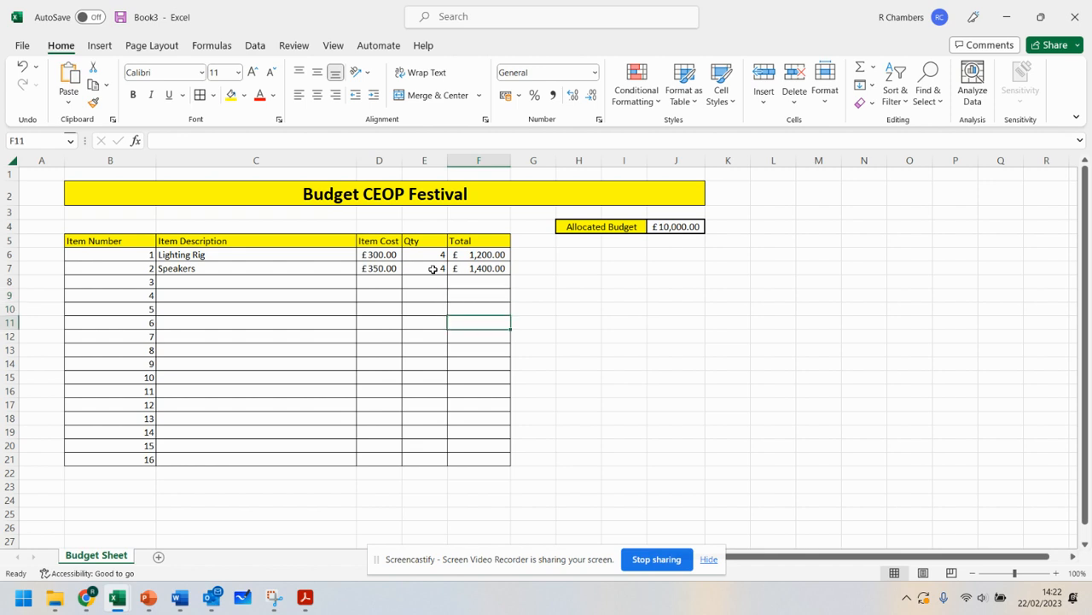
pyautogui.click(478, 268)
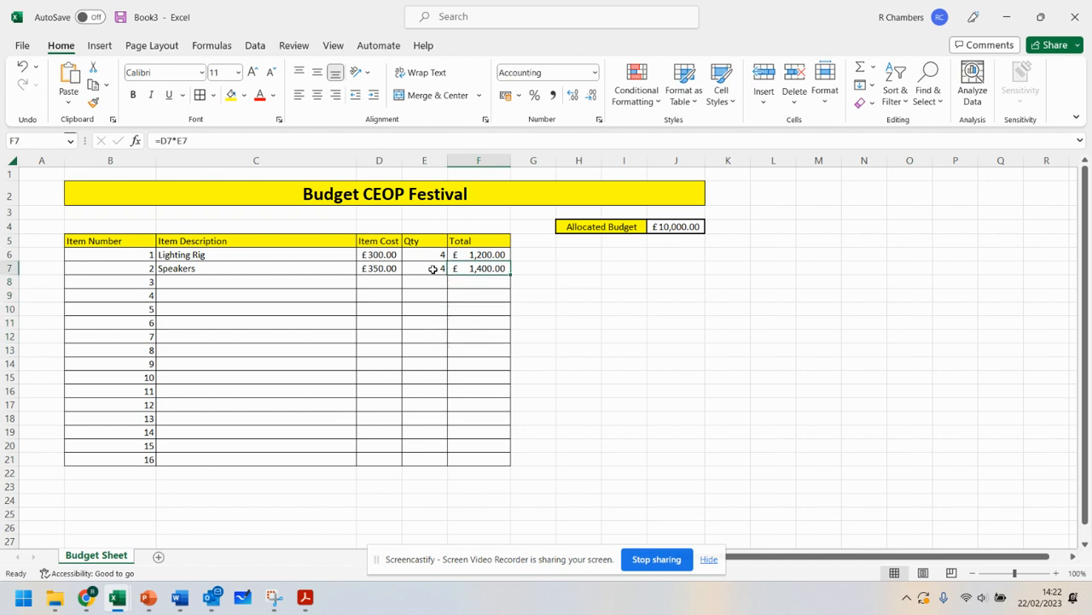
pyautogui.moveTo(198, 140)
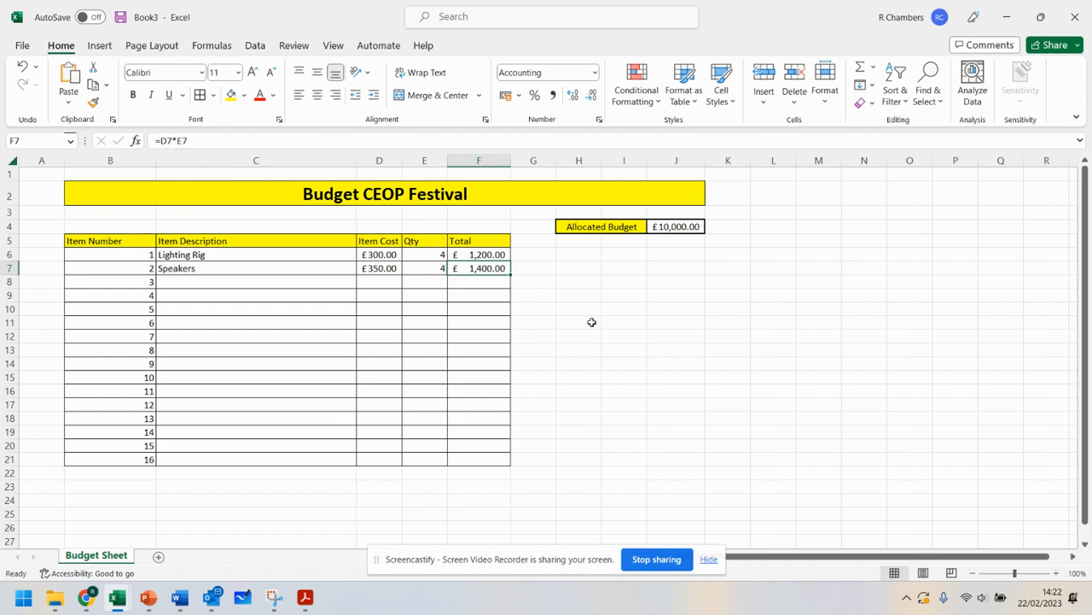
pyautogui.moveTo(447, 379)
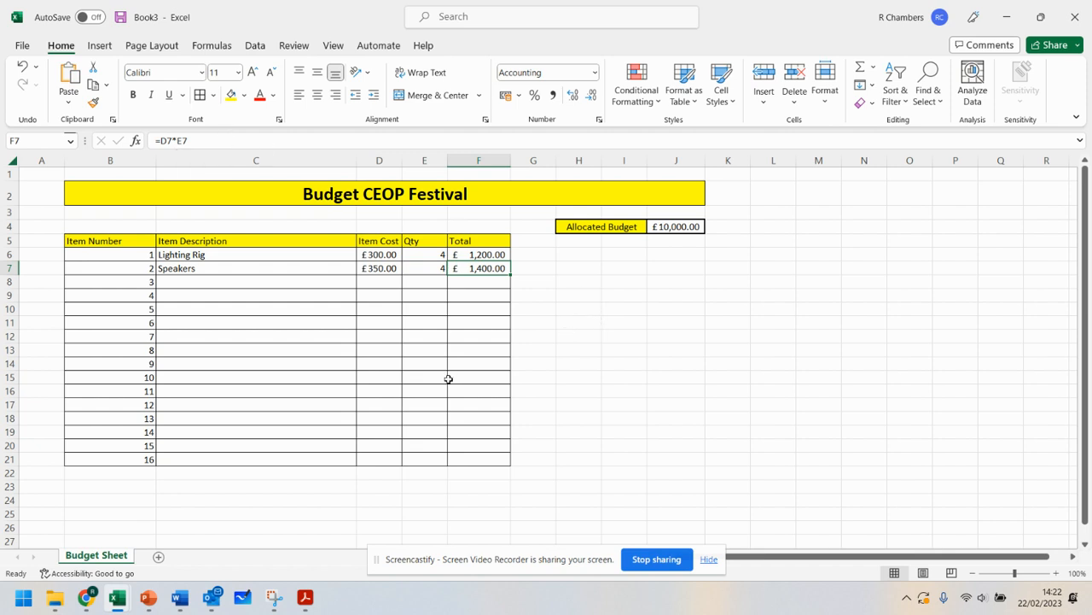
pyautogui.moveTo(501, 225)
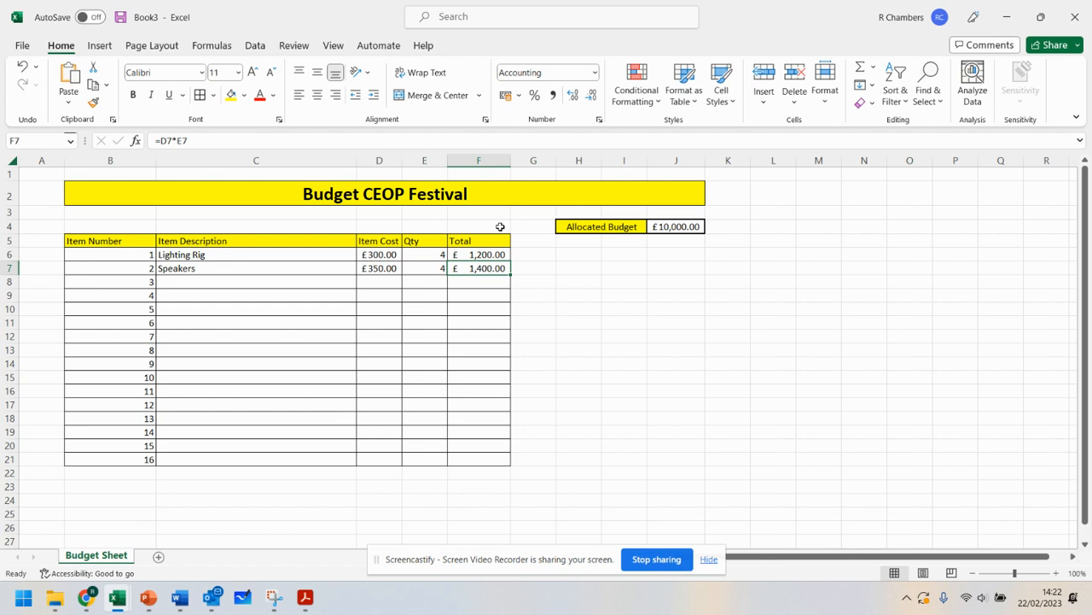
pyautogui.moveTo(402, 471)
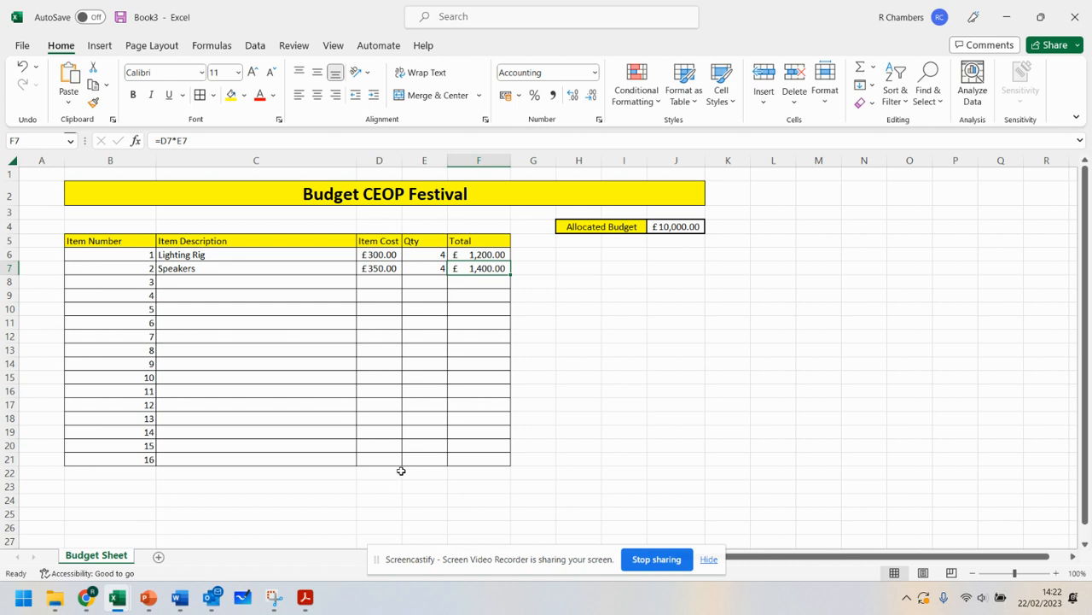
# - Label the summary rows Total Cost, Average Cost, Lowest Cost and Highest Cost from E22 down
pyautogui.click(424, 471)
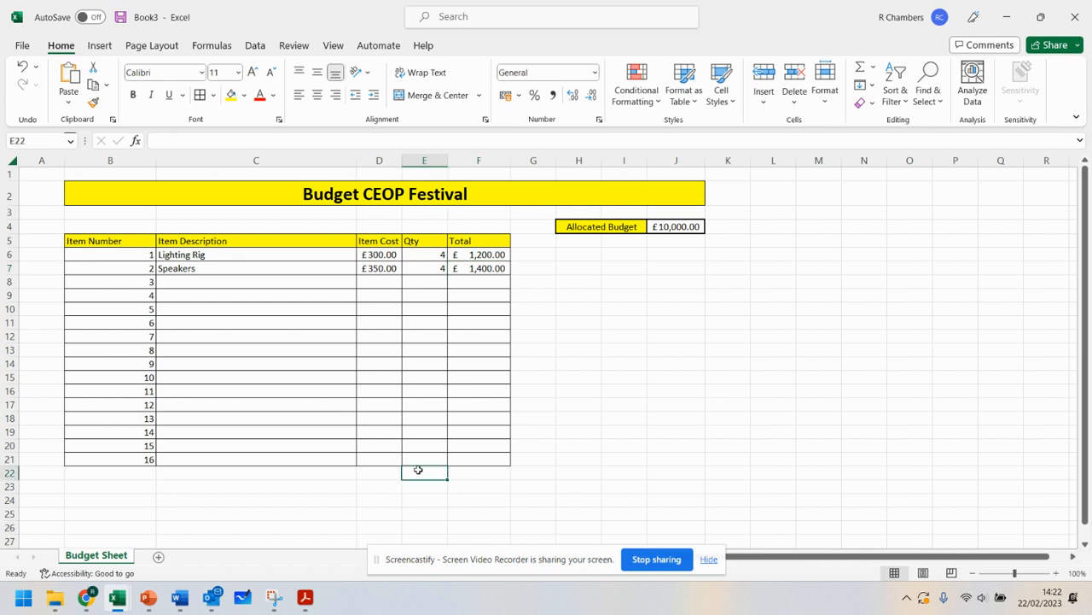
pyautogui.write('Total Cost')
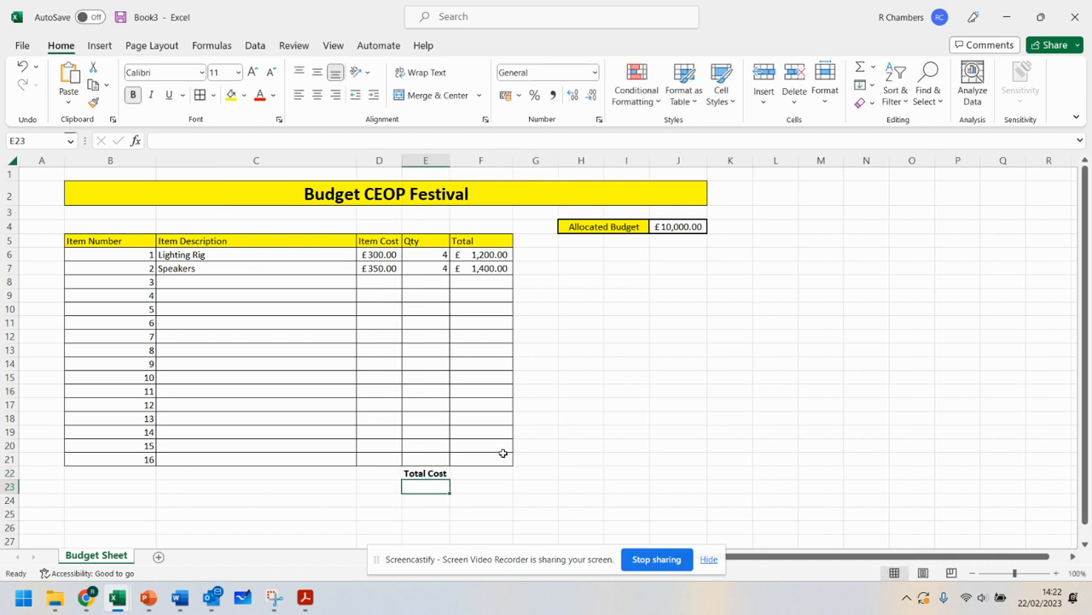
pyautogui.write('Average Cost')
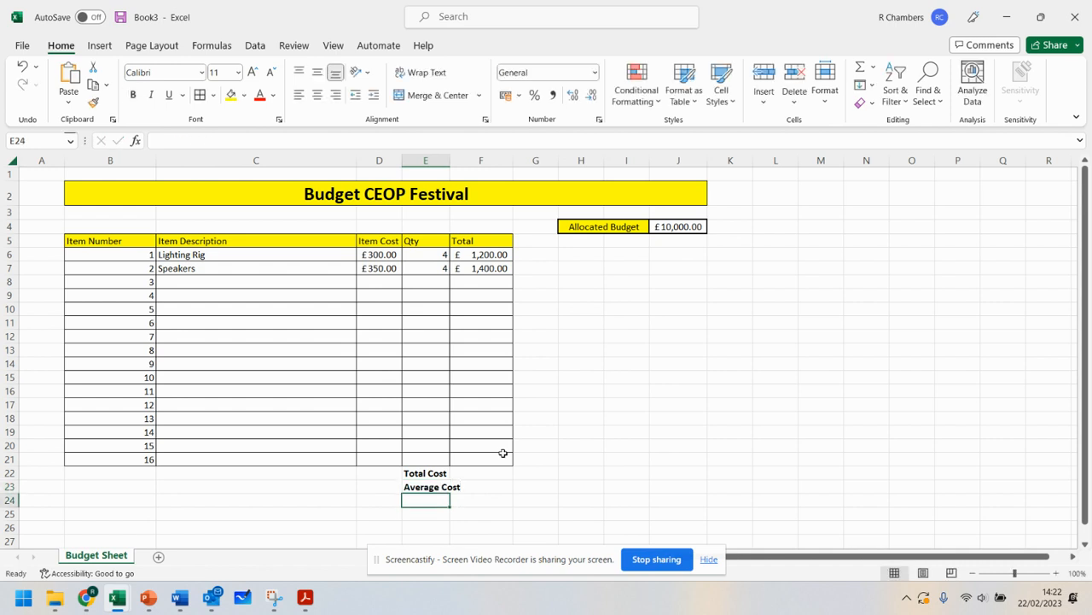
pyautogui.write('Lowes')
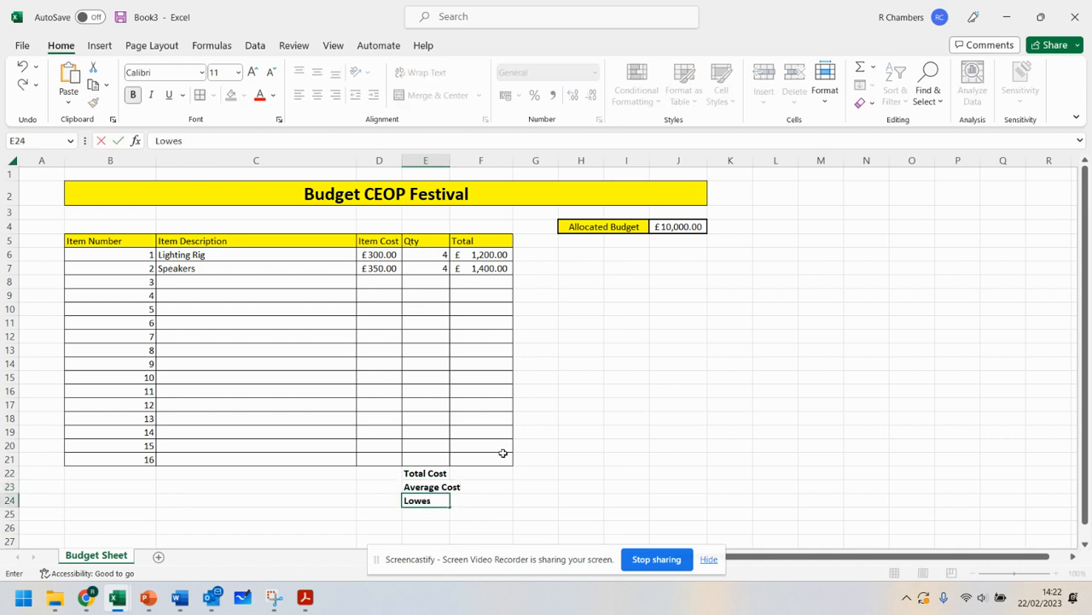
pyautogui.press('enter')
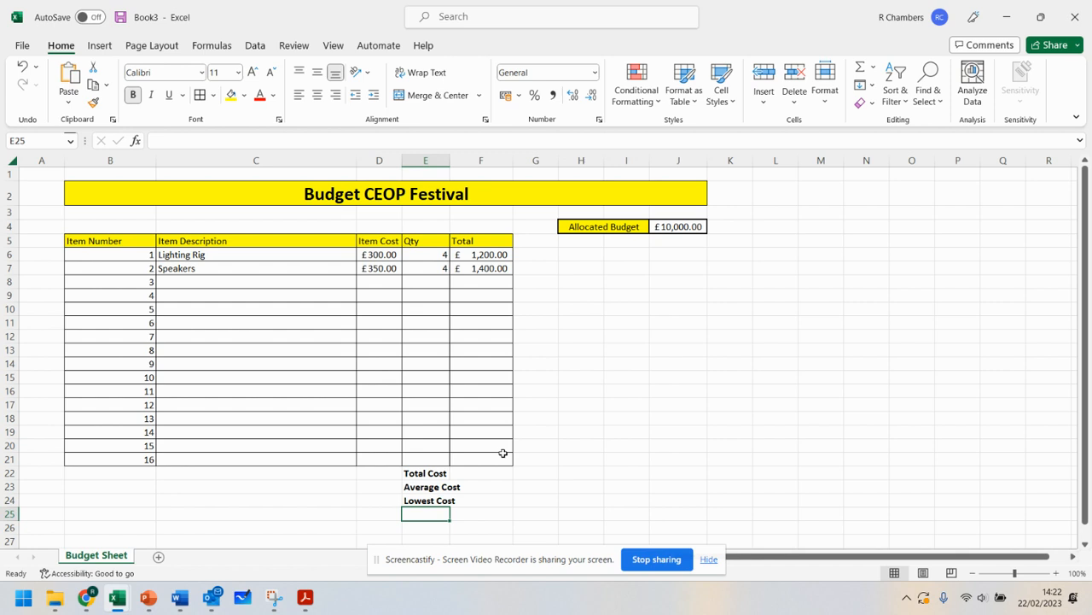
pyautogui.write('Highest Cost')
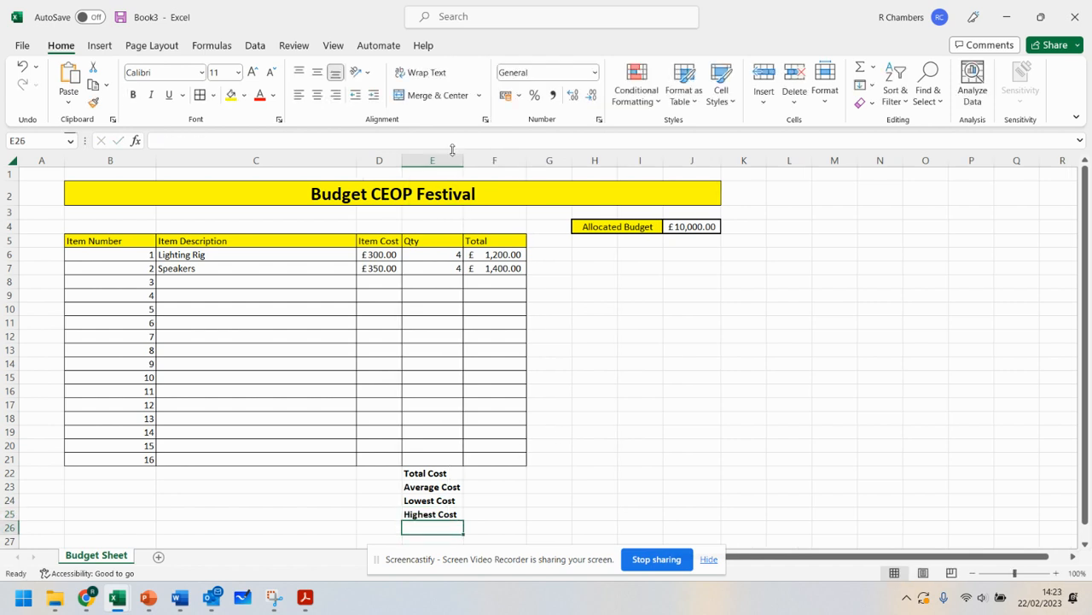
pyautogui.moveTo(504, 468)
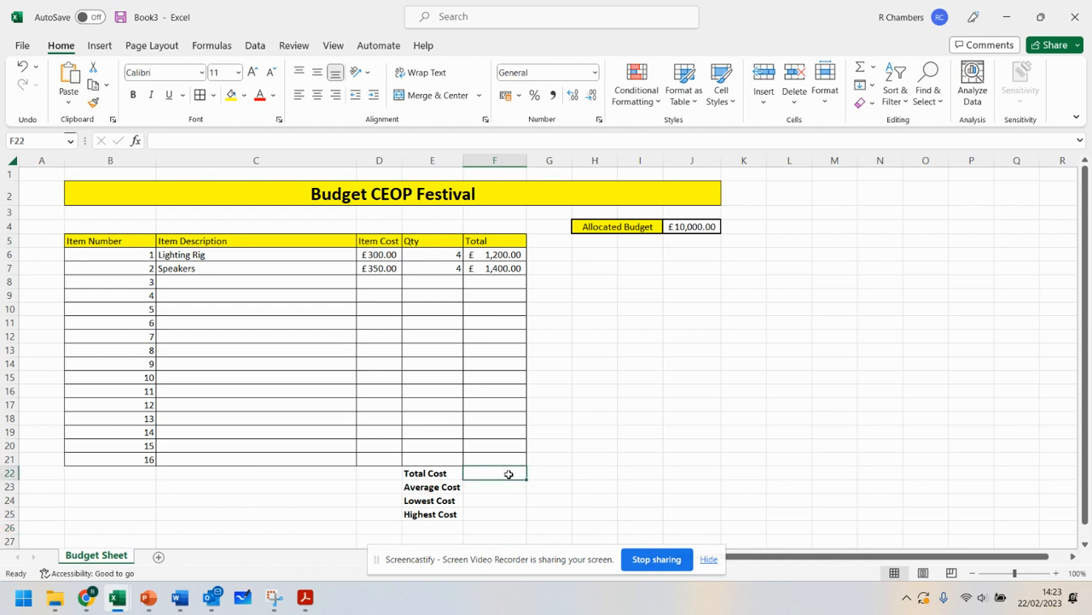
# - Enter the Total Cost as =SUM over the Total column F6:F21, giving £2,600.00
pyautogui.write('=SUM')
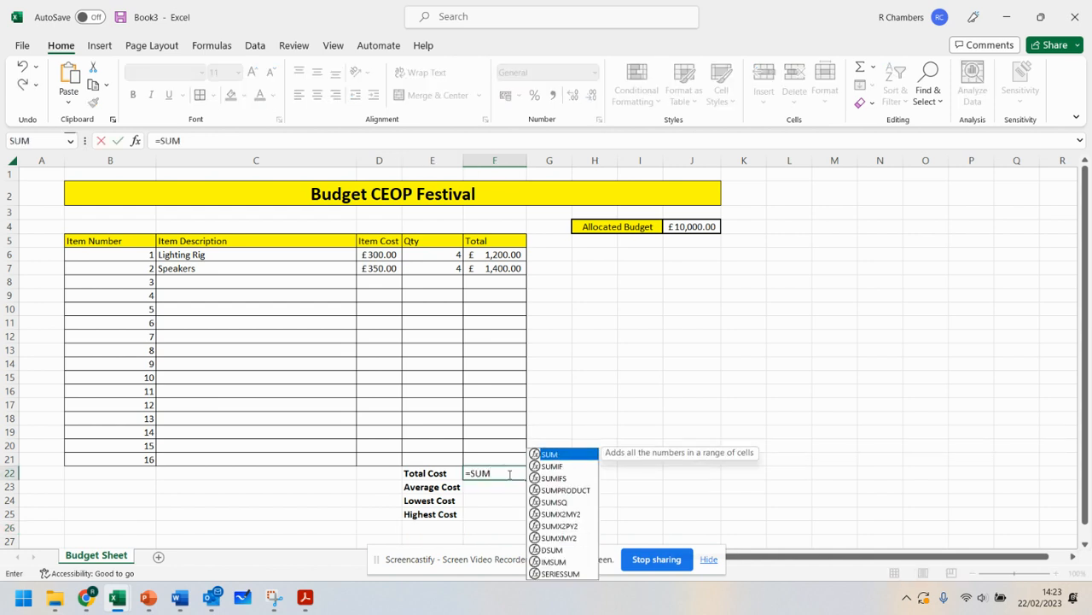
pyautogui.write('(')
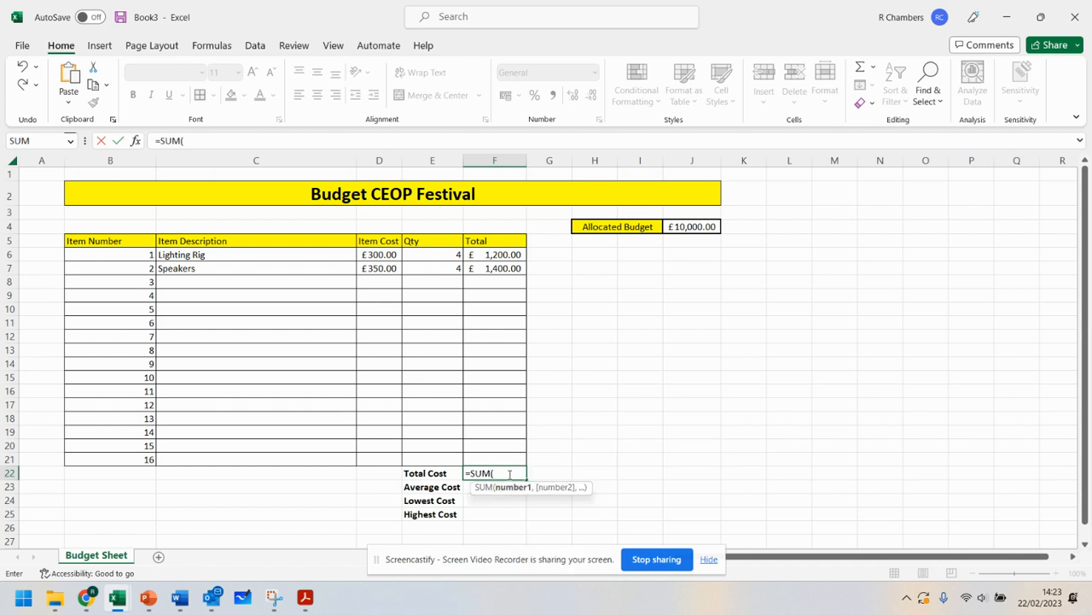
pyautogui.moveTo(495, 254); pyautogui.dragTo(495, 459)
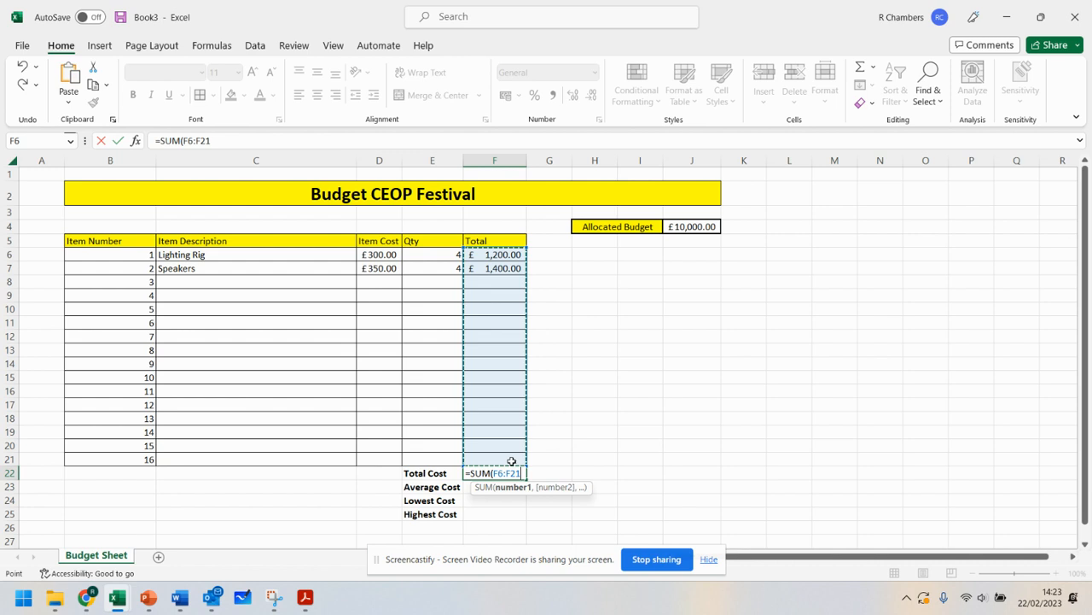
pyautogui.press('enter')
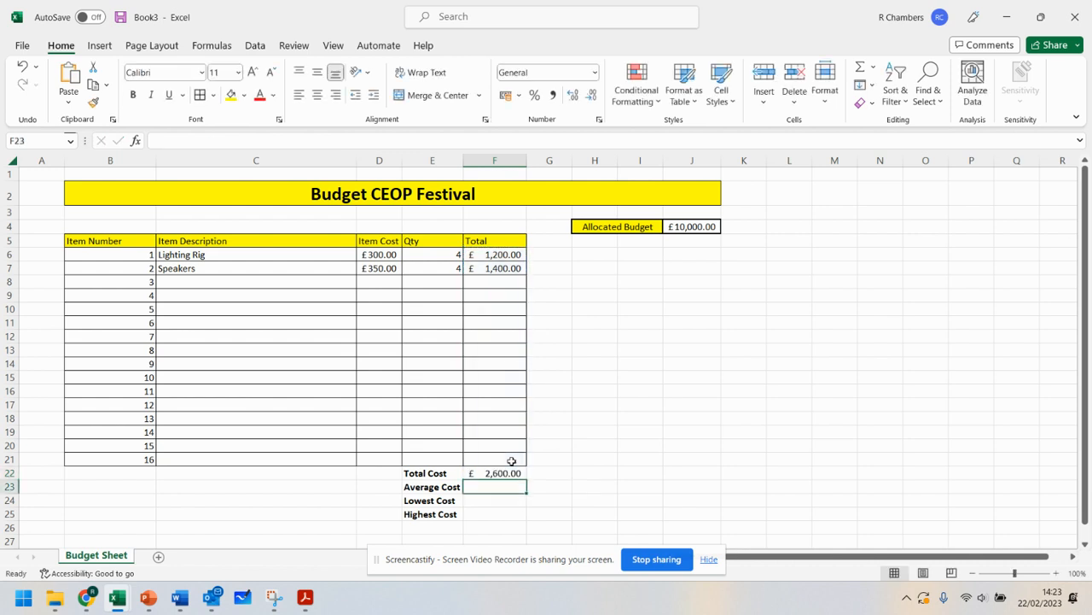
# - Enter AVERAGE, MIN and MAX of F6:F21 for the average, lowest and highest costs
pyautogui.click(256, 160)
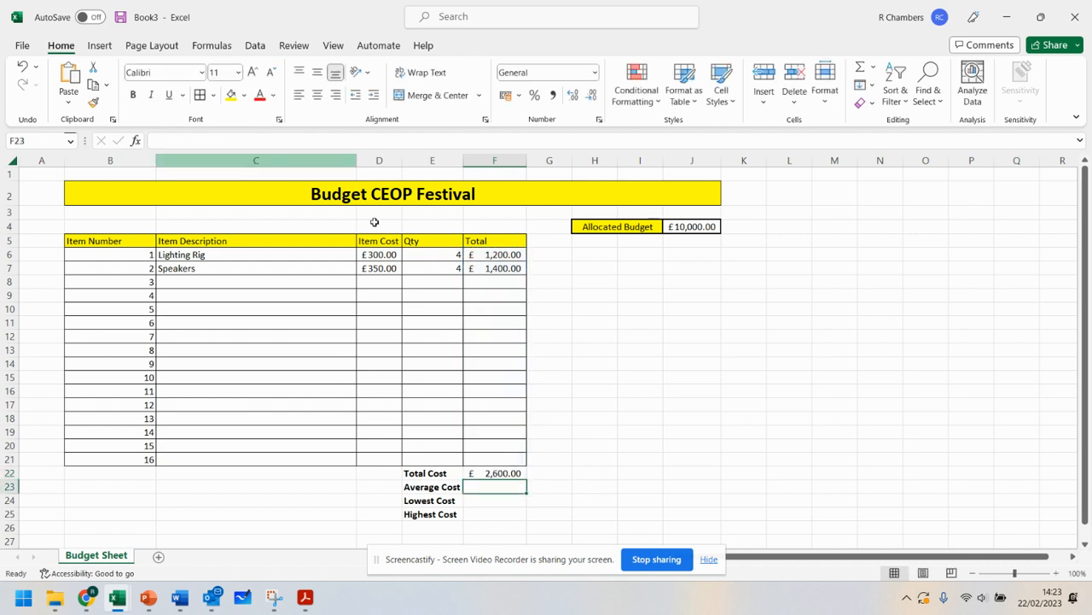
pyautogui.write('=')
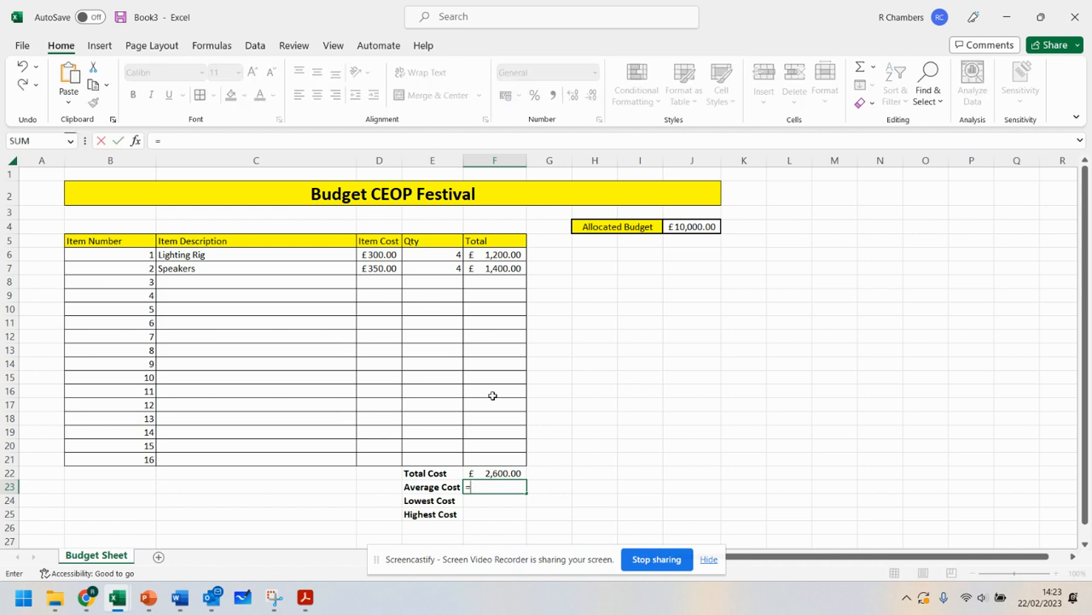
pyautogui.write('average(')
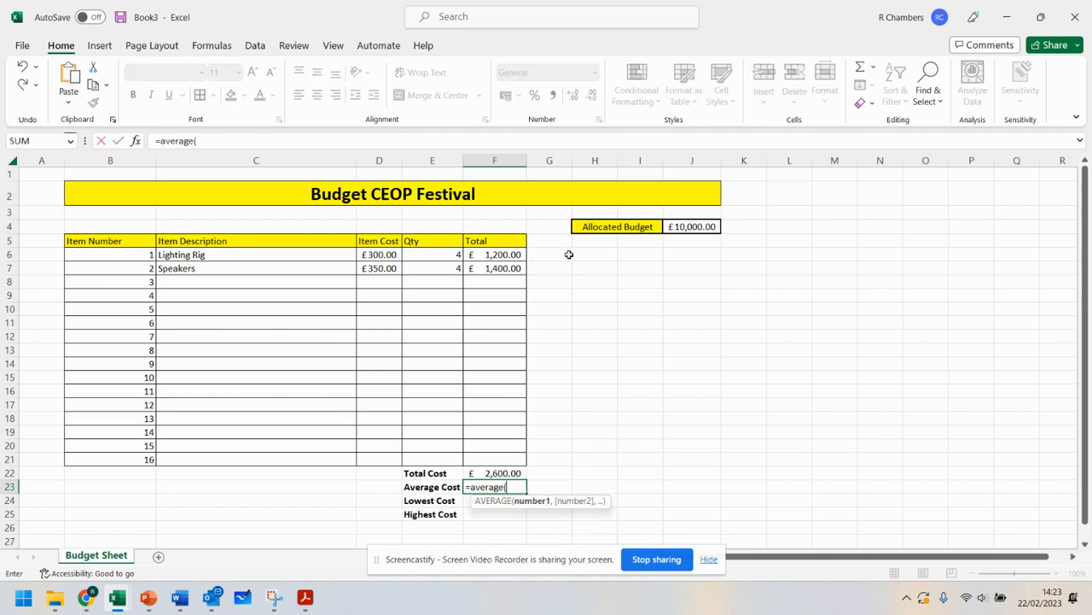
pyautogui.moveTo(495, 254); pyautogui.dragTo(495, 459)
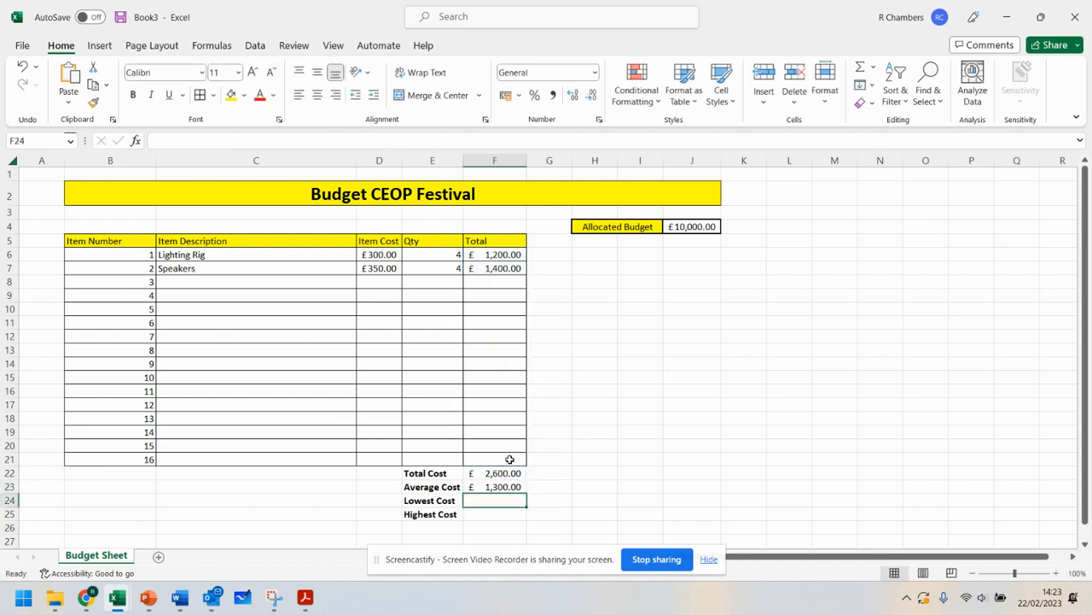
pyautogui.write('=min')
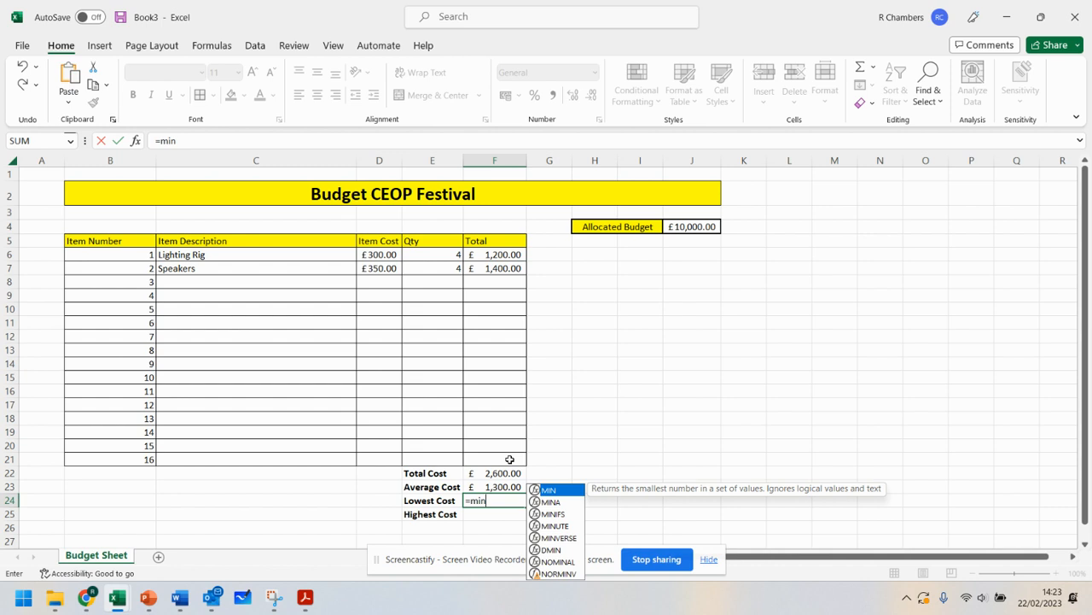
pyautogui.write('(')
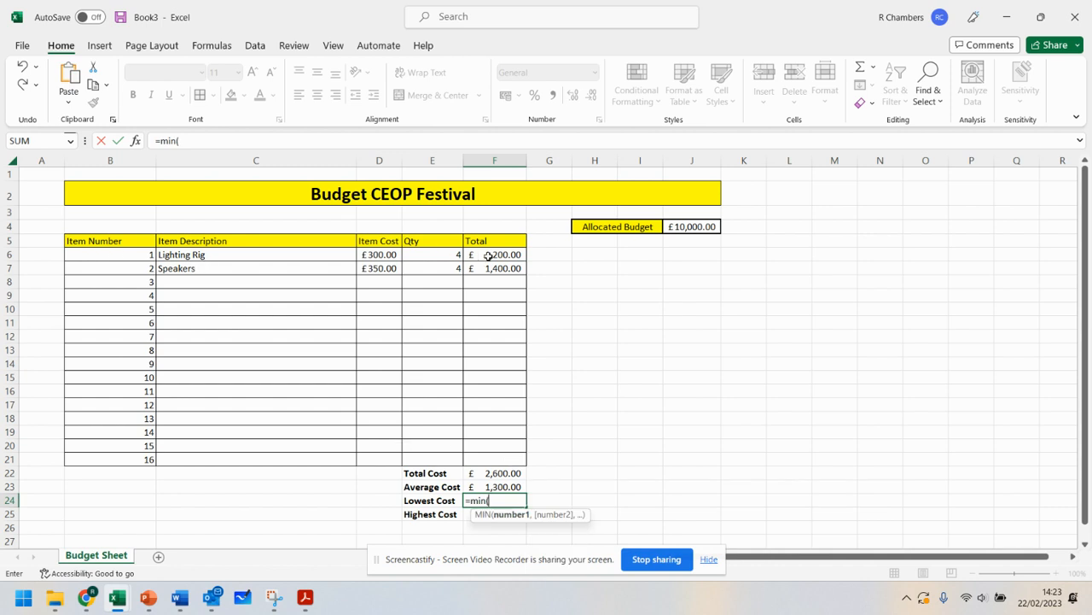
pyautogui.moveTo(495, 254); pyautogui.dragTo(495, 457)
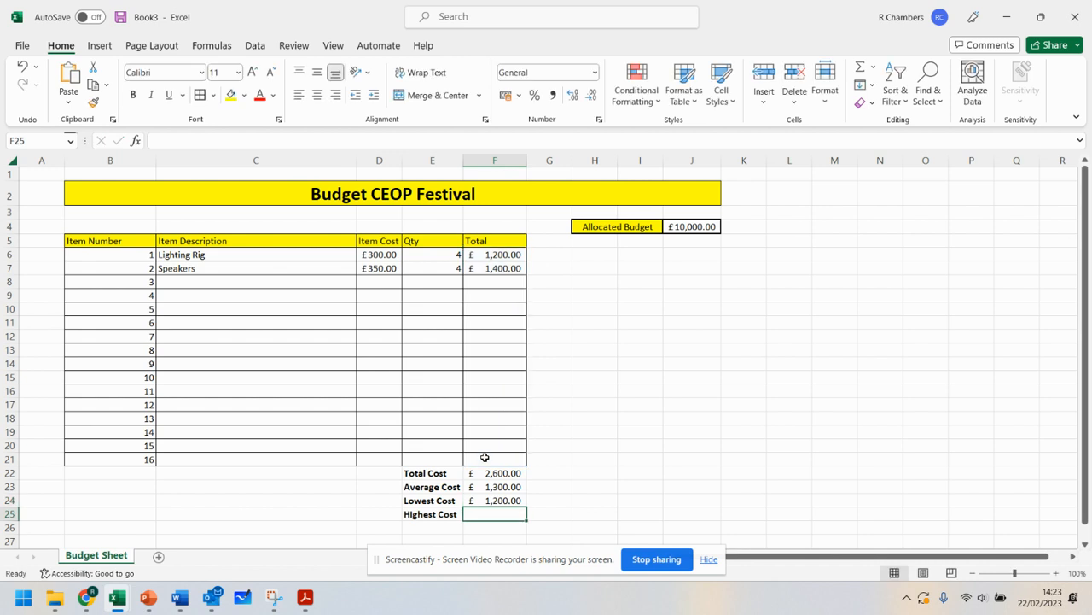
pyautogui.write('=MAX(')
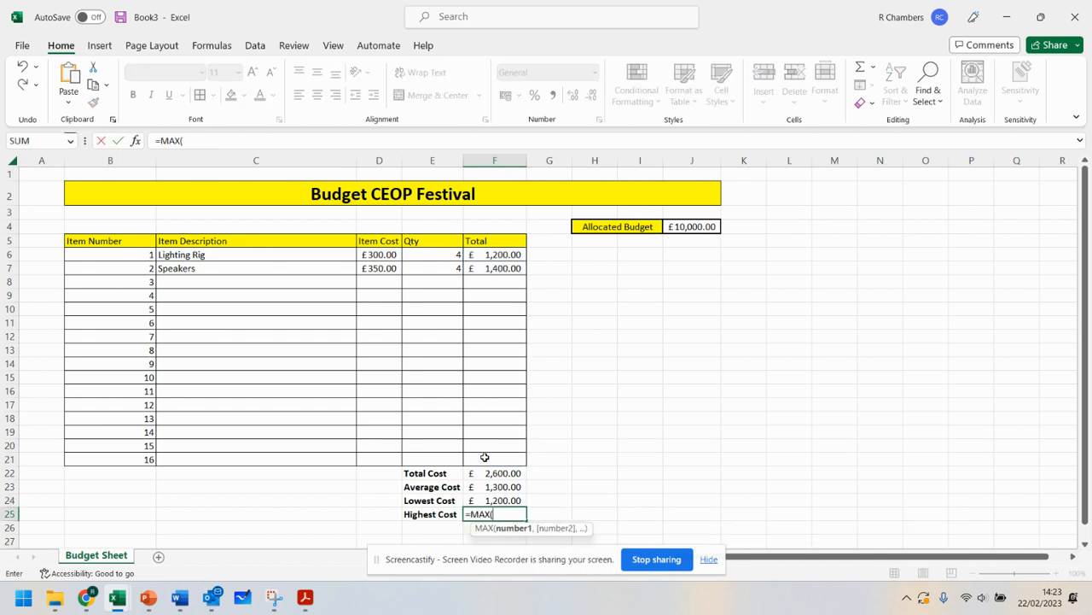
pyautogui.moveTo(495, 254); pyautogui.dragTo(495, 457)
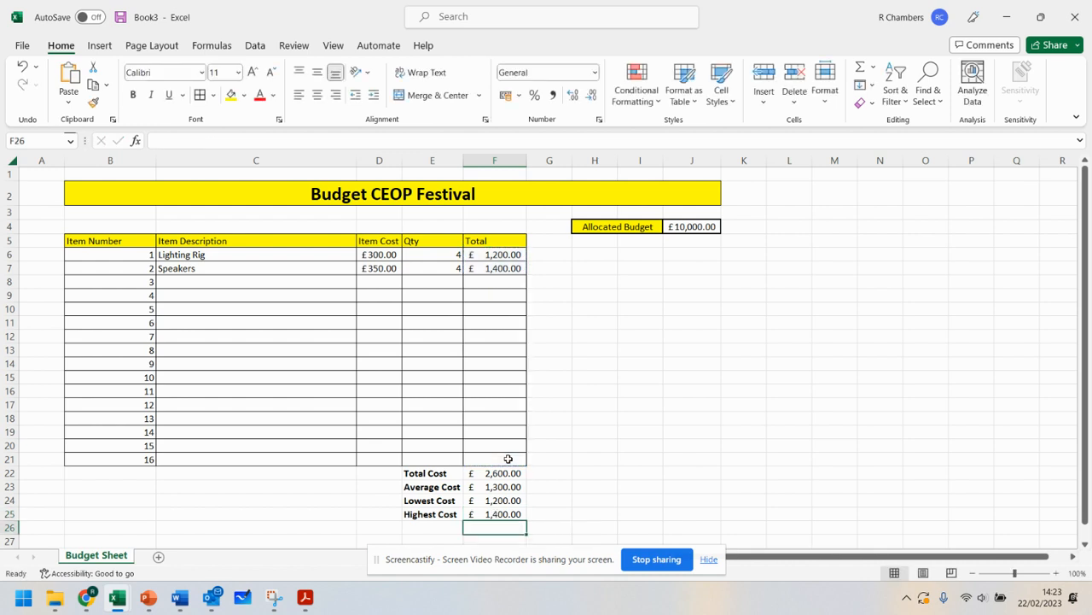
# - Add a third item in row 8: Smoke Machine costing 40 with quantity 3
pyautogui.click(256, 281)
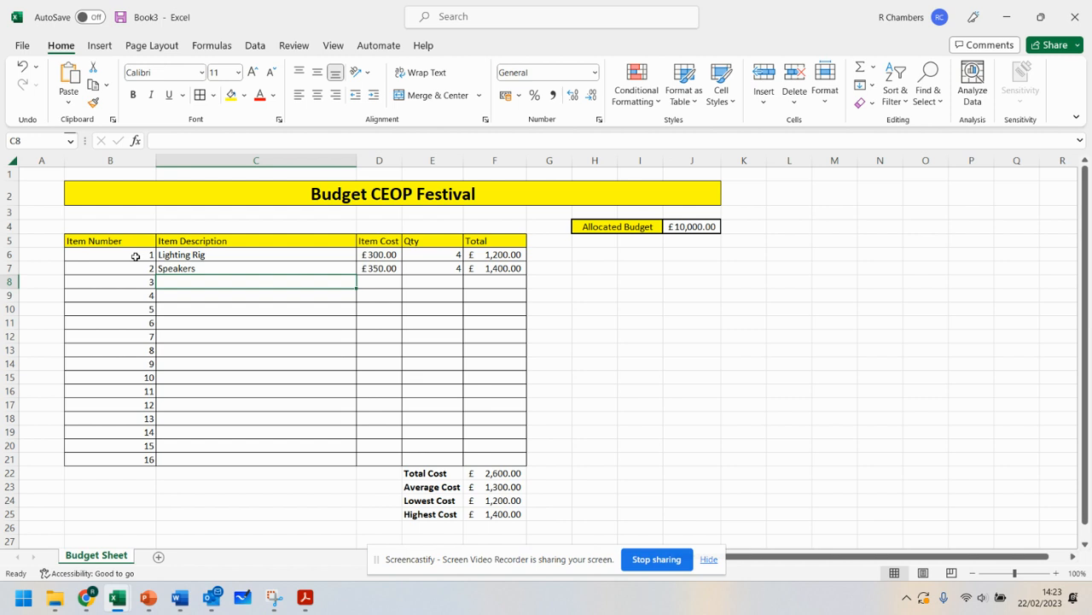
pyautogui.moveTo(268, 279)
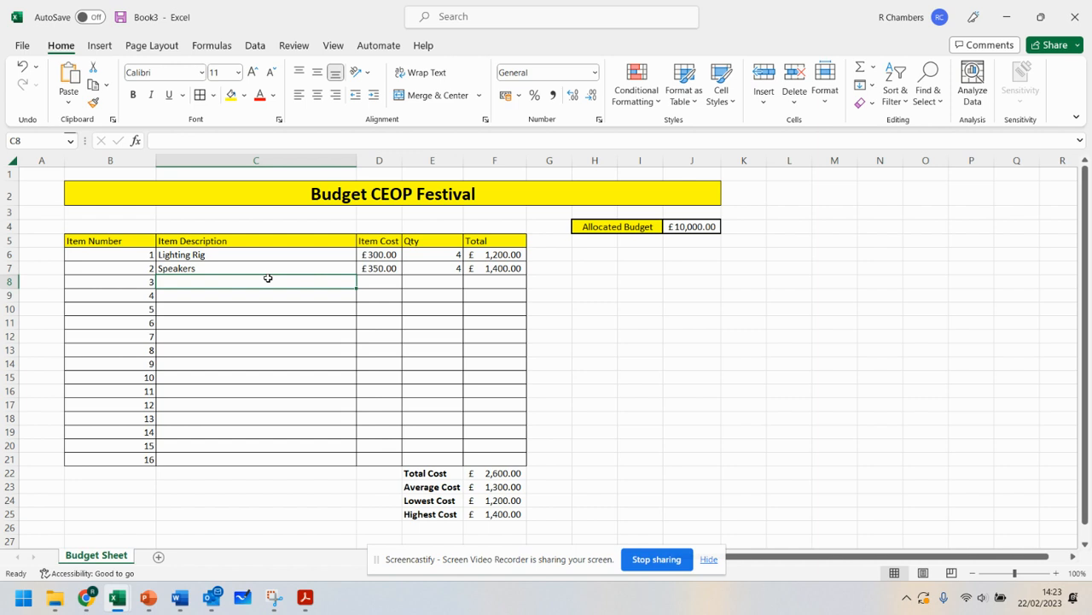
pyautogui.write('Smoke Machine')
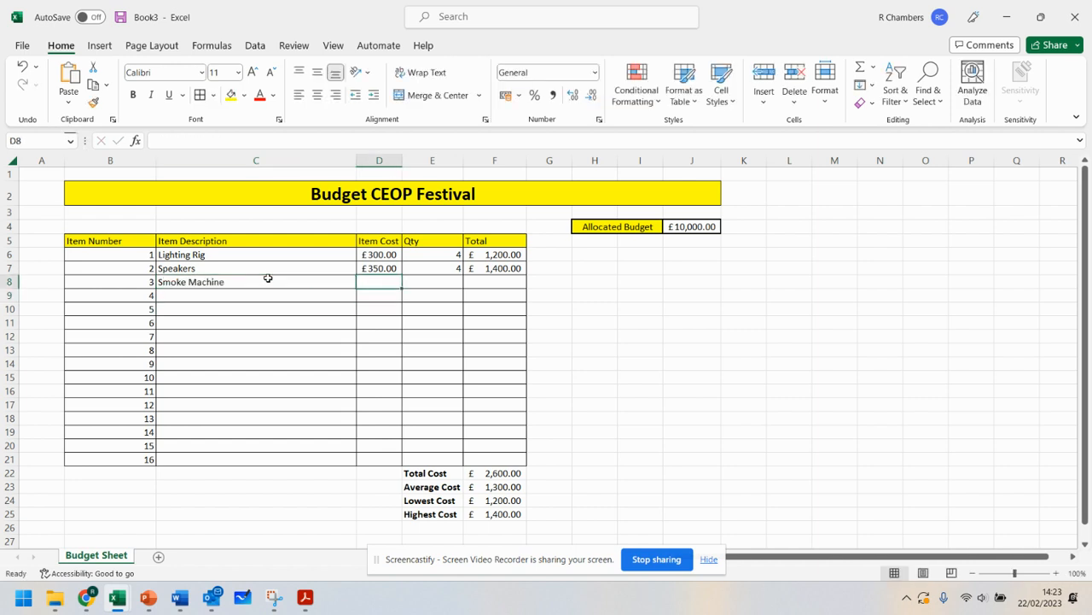
pyautogui.write('40')
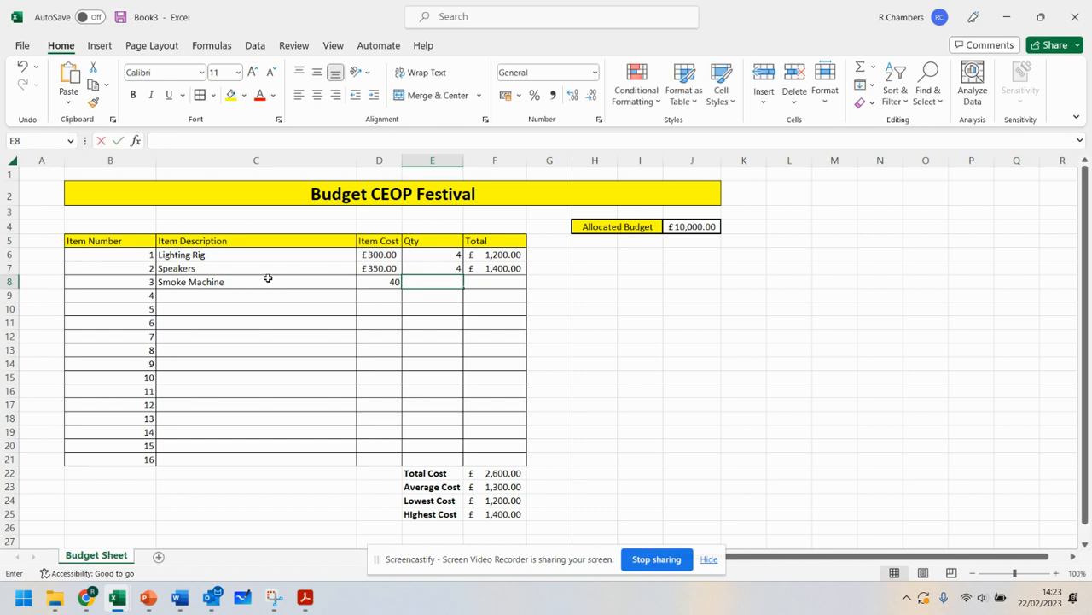
pyautogui.write('3')
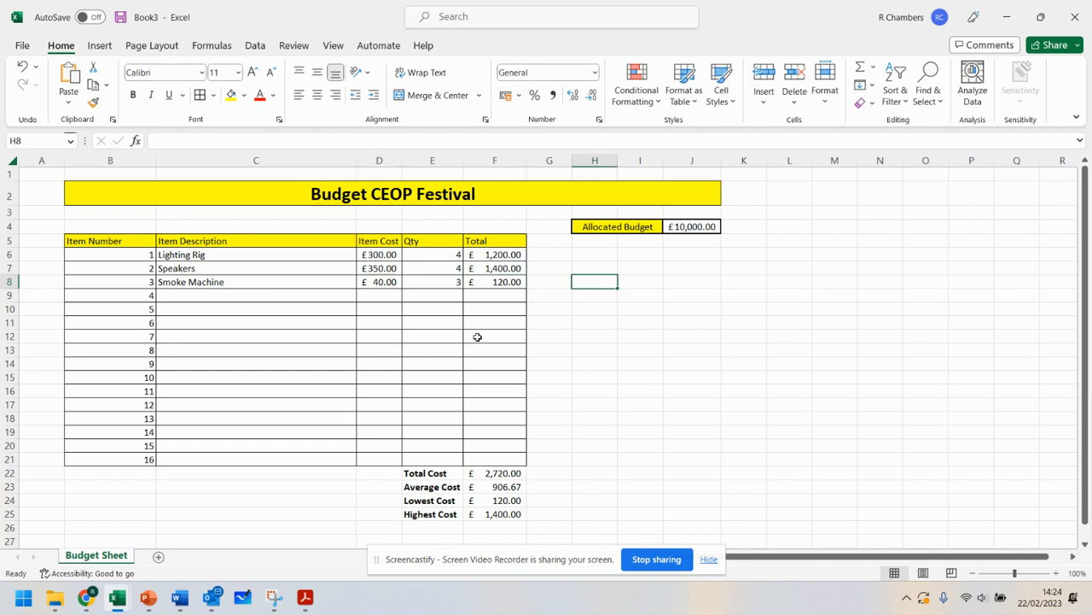
pyautogui.moveTo(516, 435)
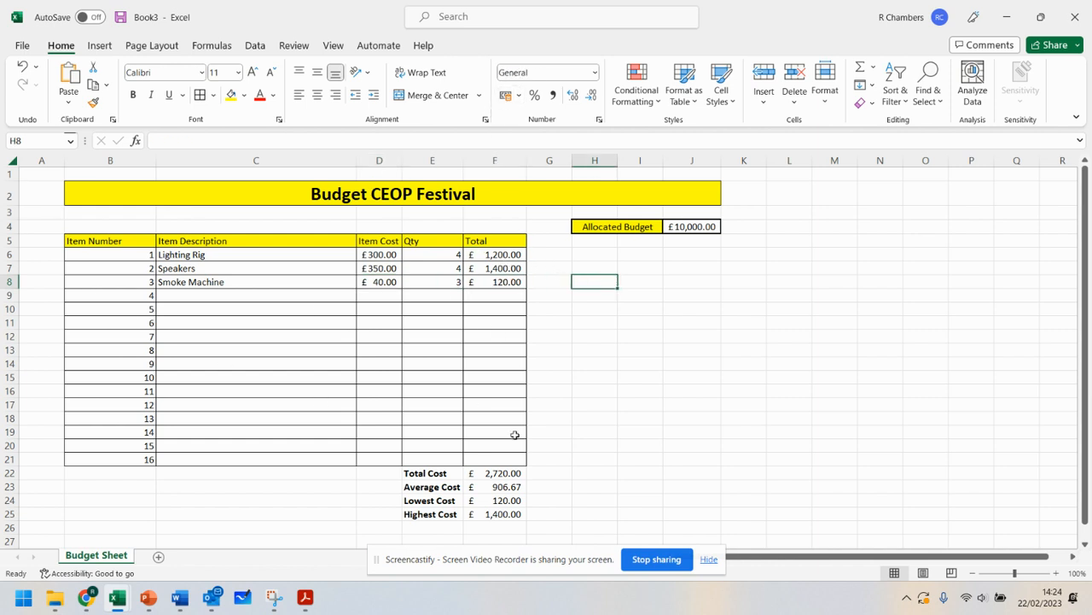
pyautogui.moveTo(696, 474)
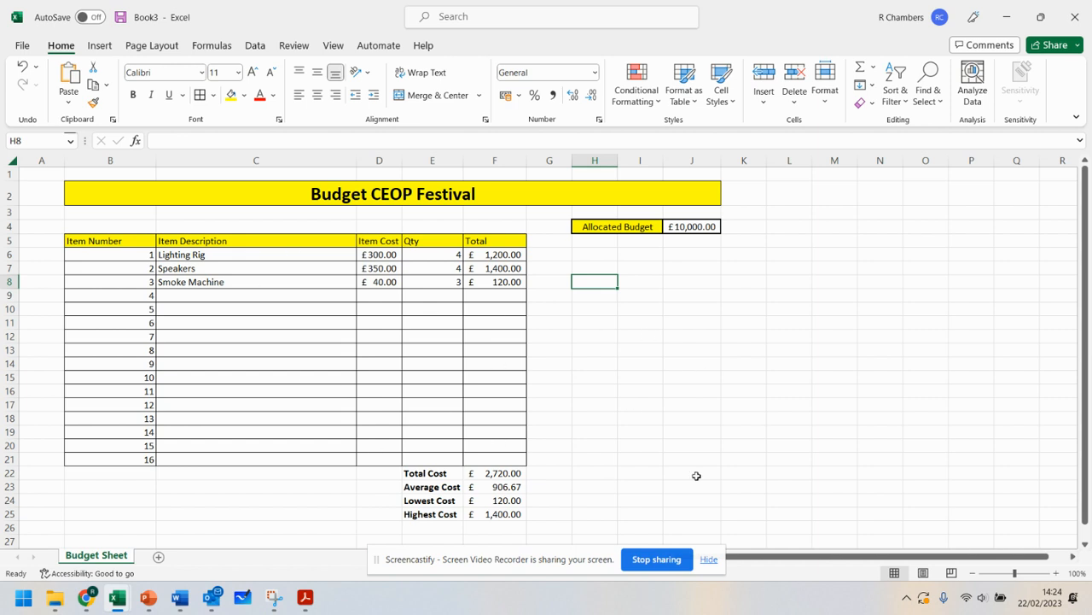
pyautogui.moveTo(605, 509)
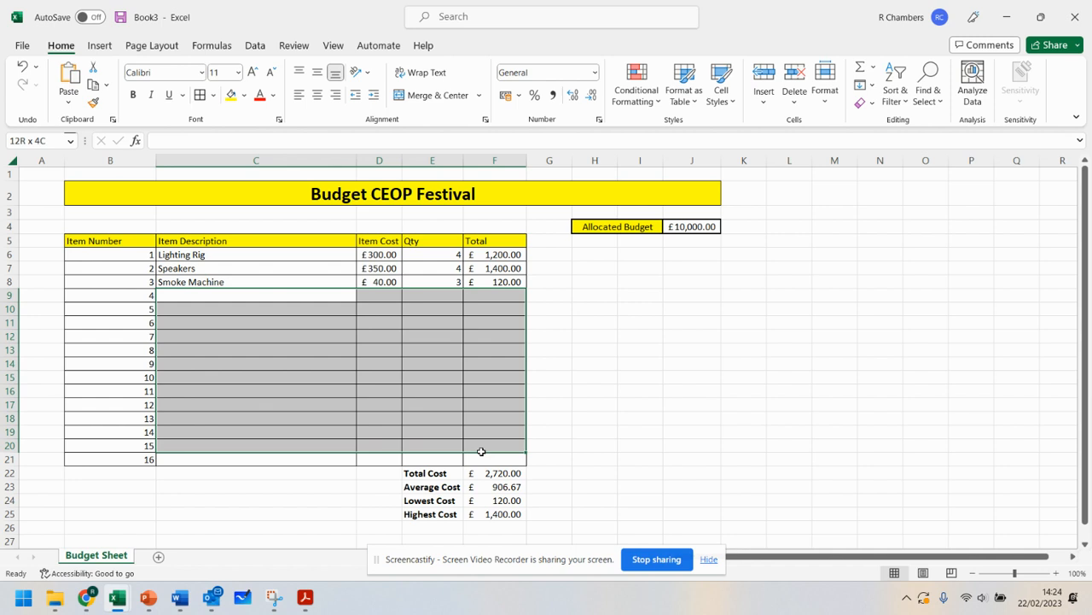
# - Insert a row above the cost summary block and give it borders and a yellow fill
pyautogui.click(432, 473)
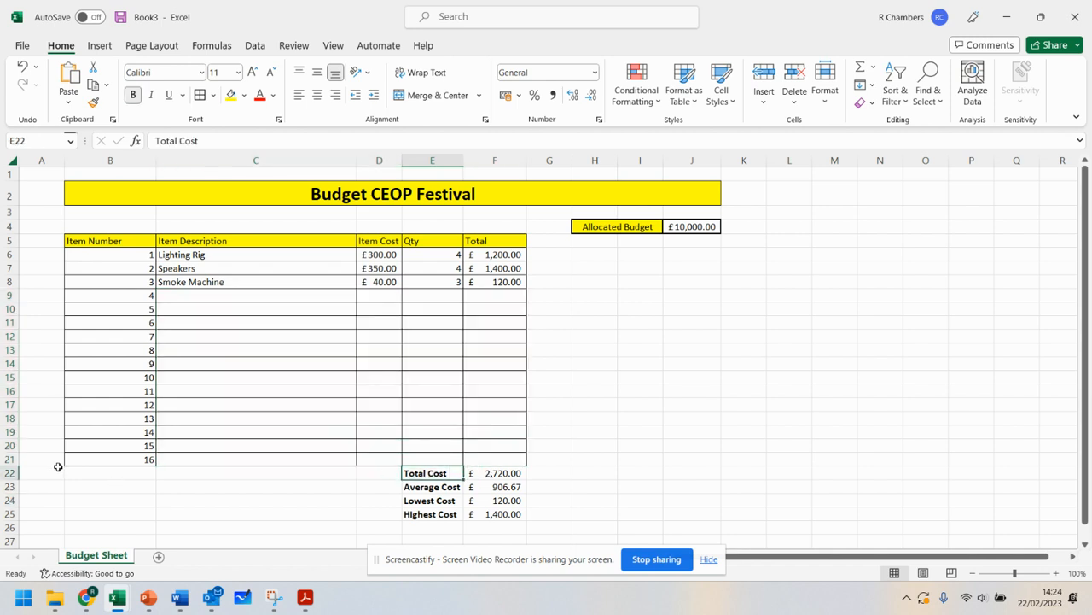
pyautogui.moveTo(92, 485)
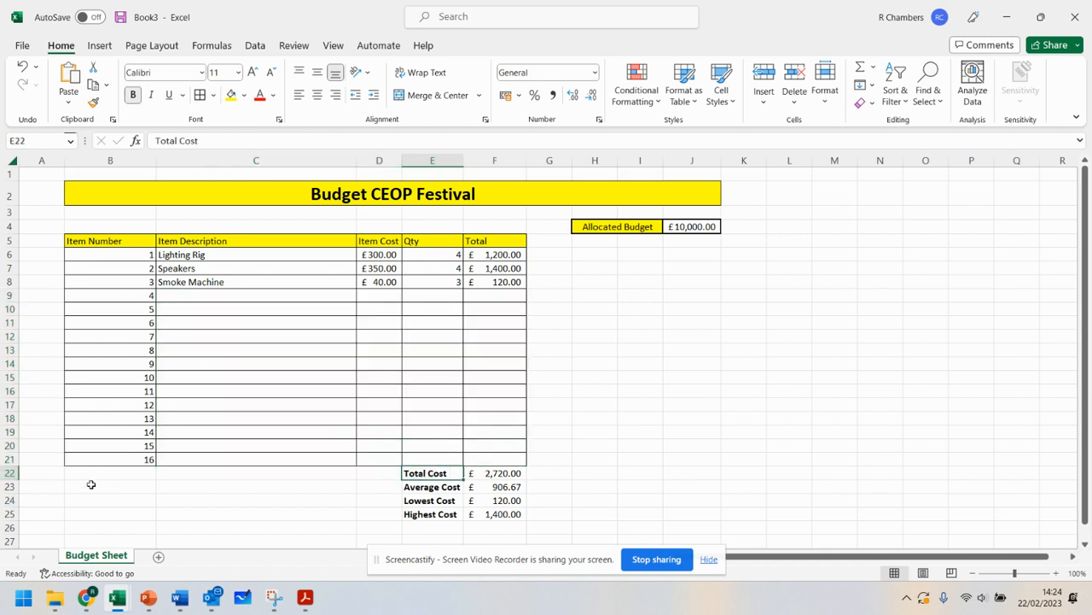
pyautogui.rightClick(92, 485)
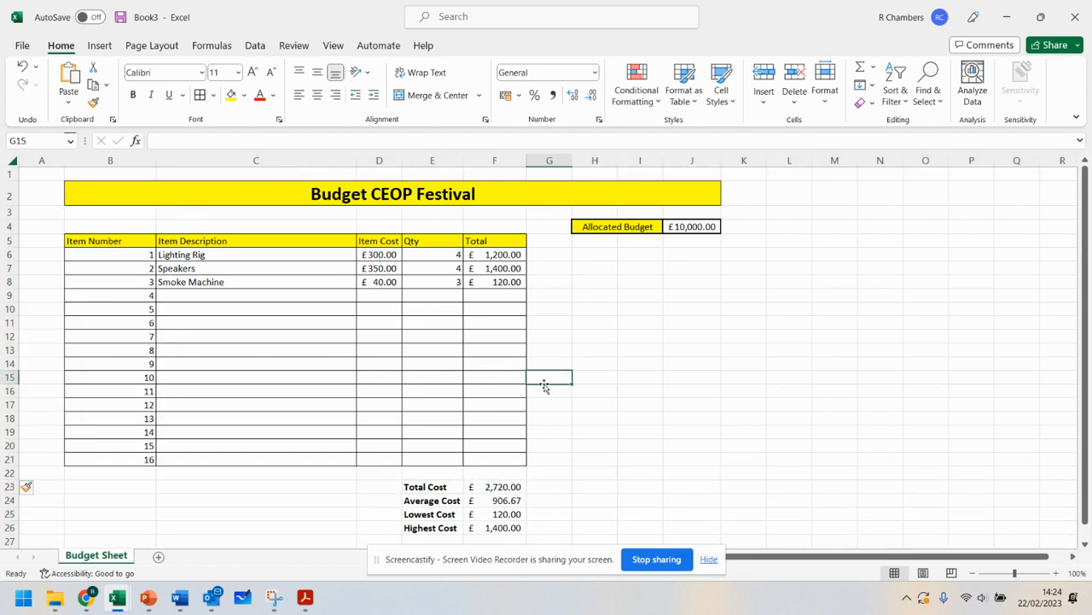
pyautogui.scroll(-3)
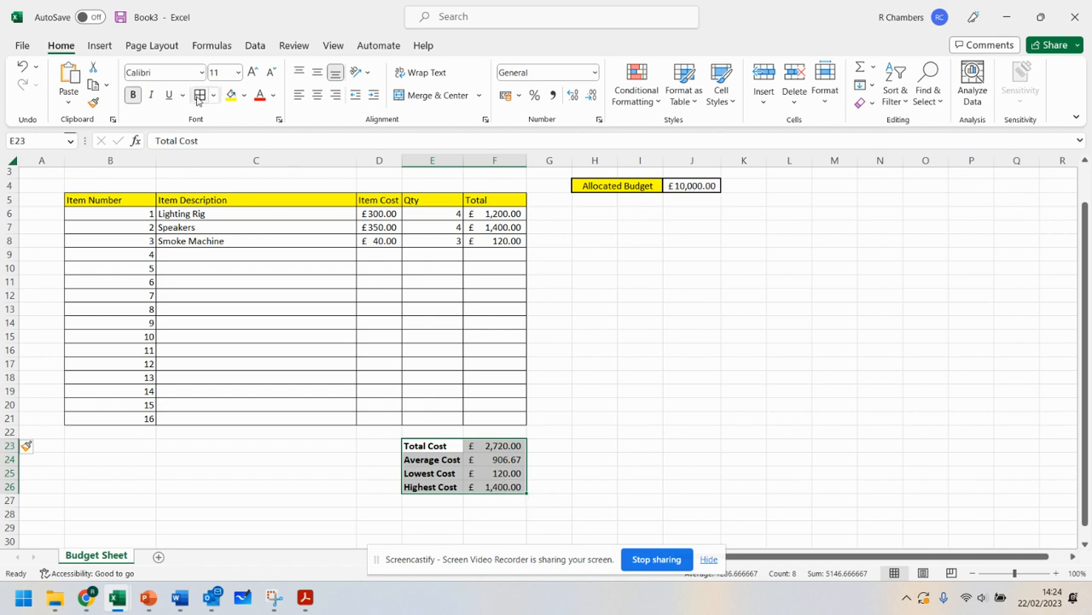
pyautogui.click(495, 418)
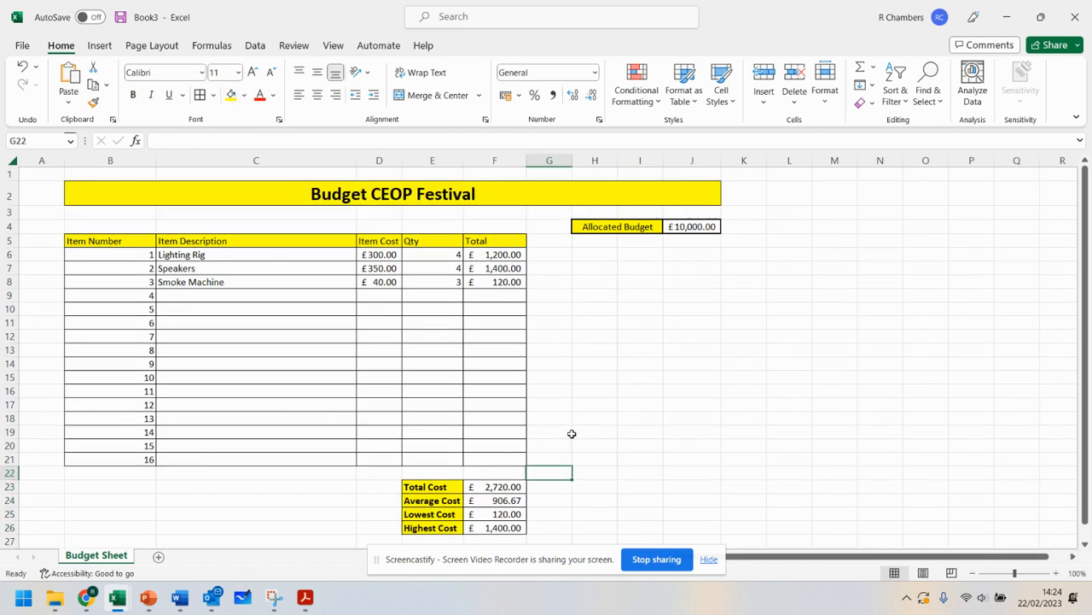
pyautogui.moveTo(571, 407)
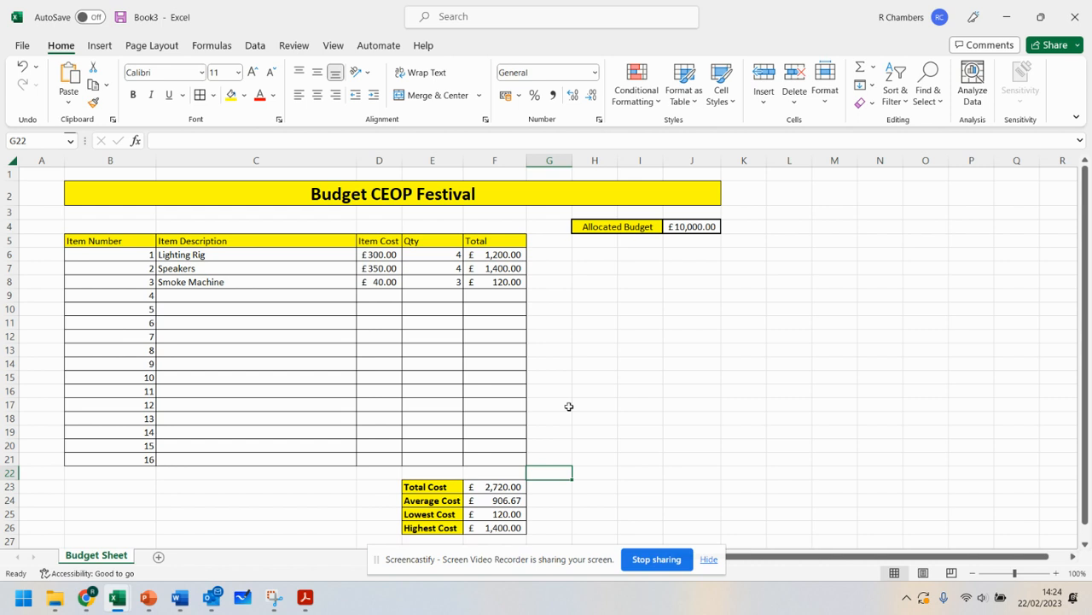
pyautogui.moveTo(642, 553)
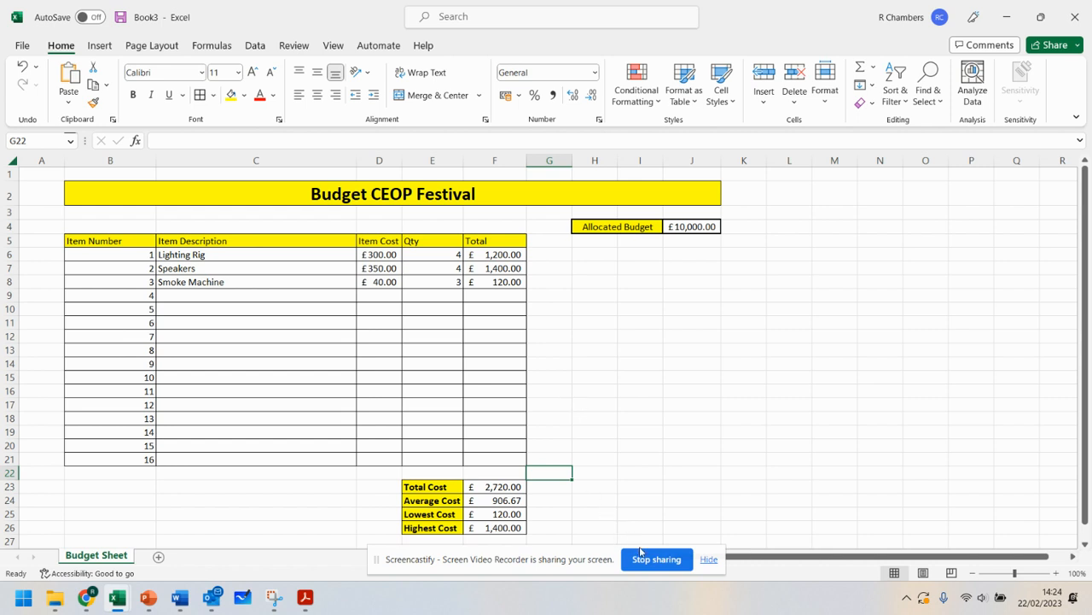